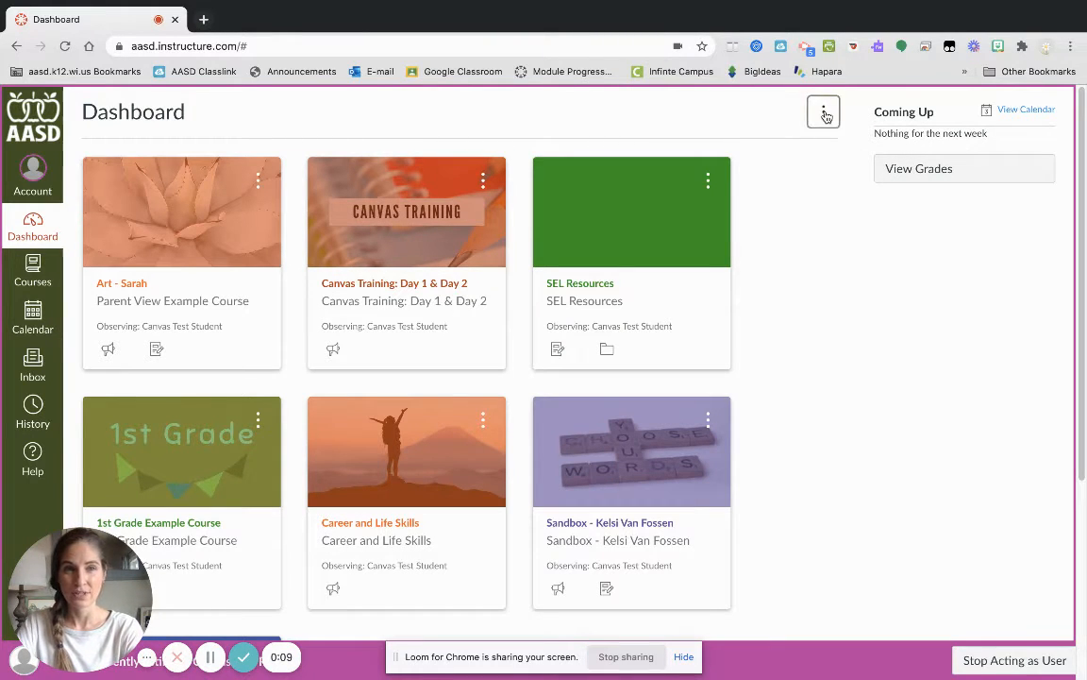
- Switch the dashboard to Recent Activity and back to Card View
left_click(823, 111)
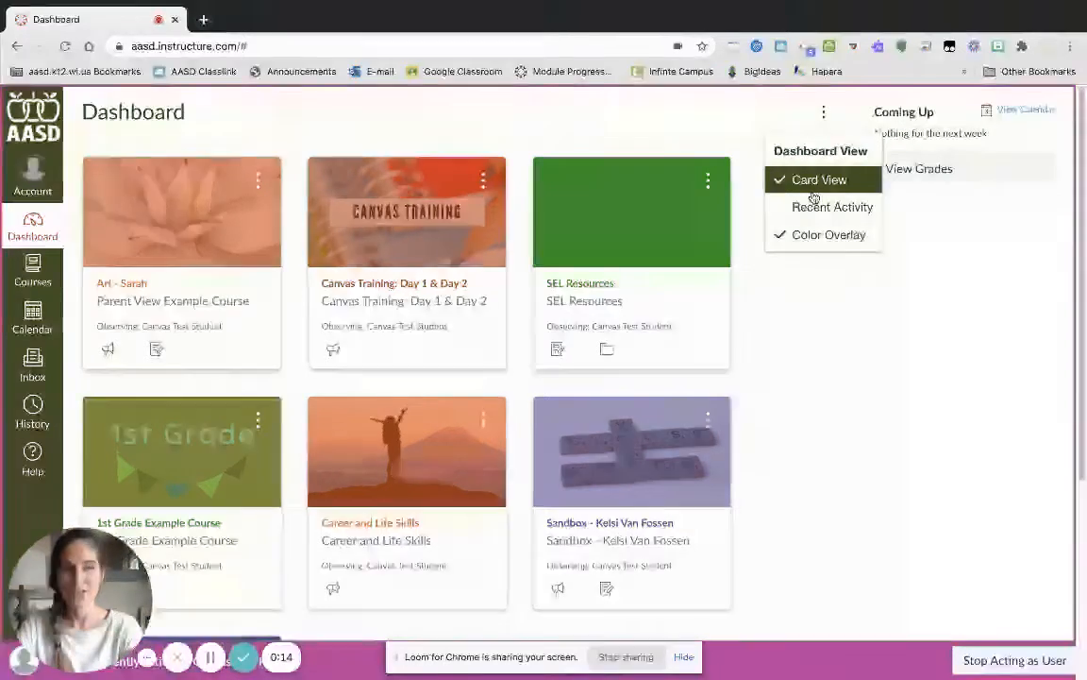
left_click(832, 206)
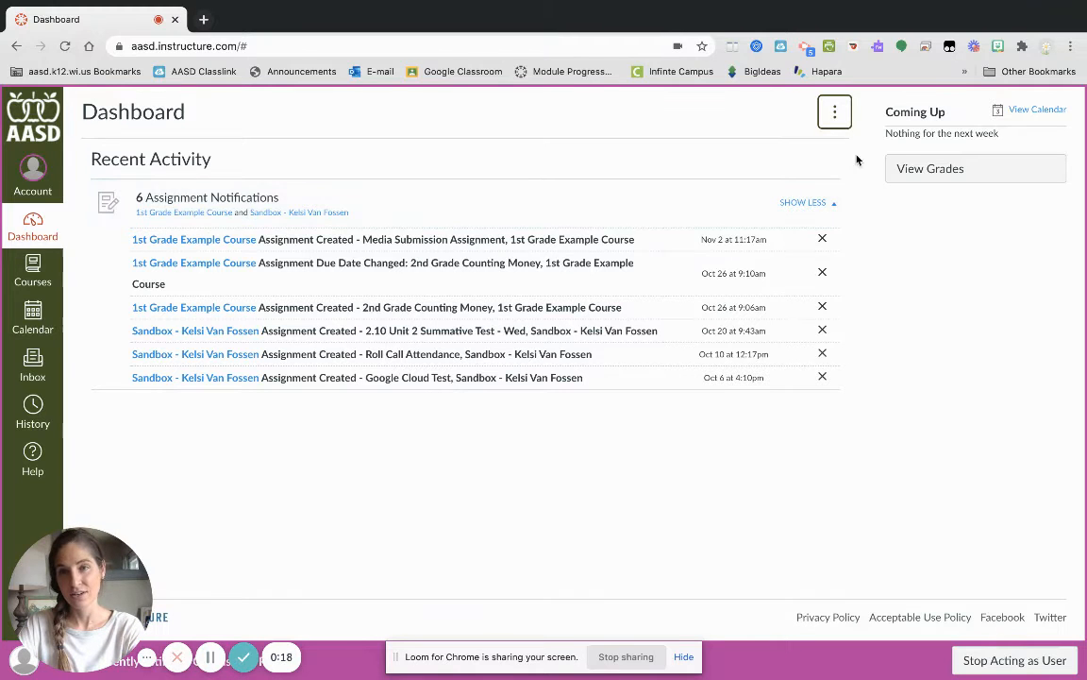
mouse_move(676, 330)
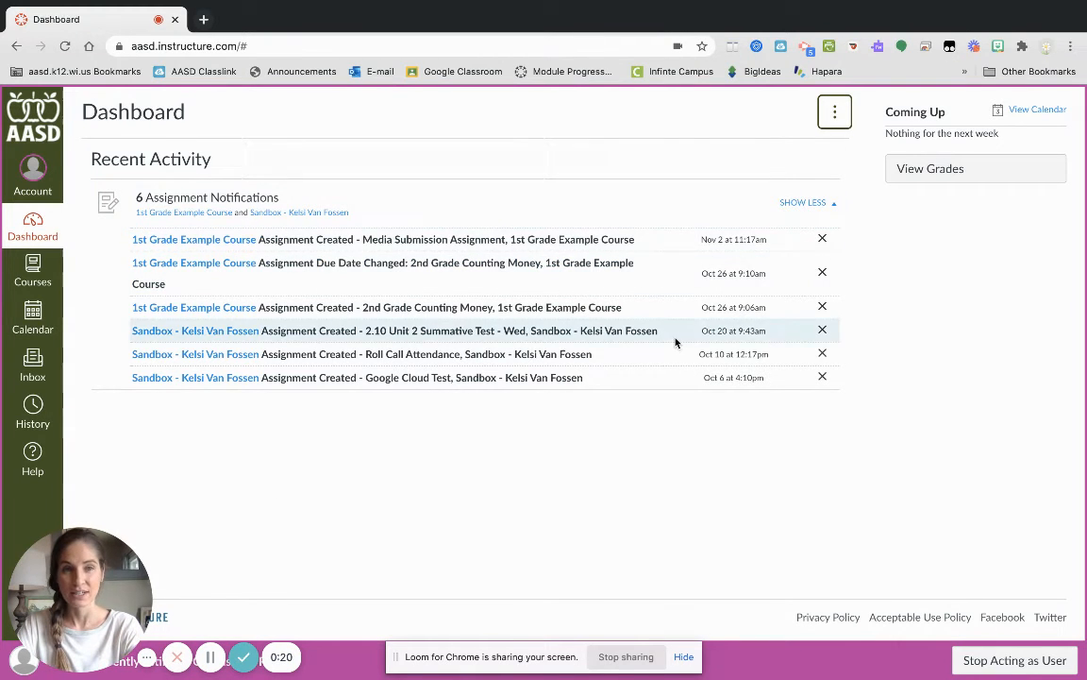
left_click(835, 112)
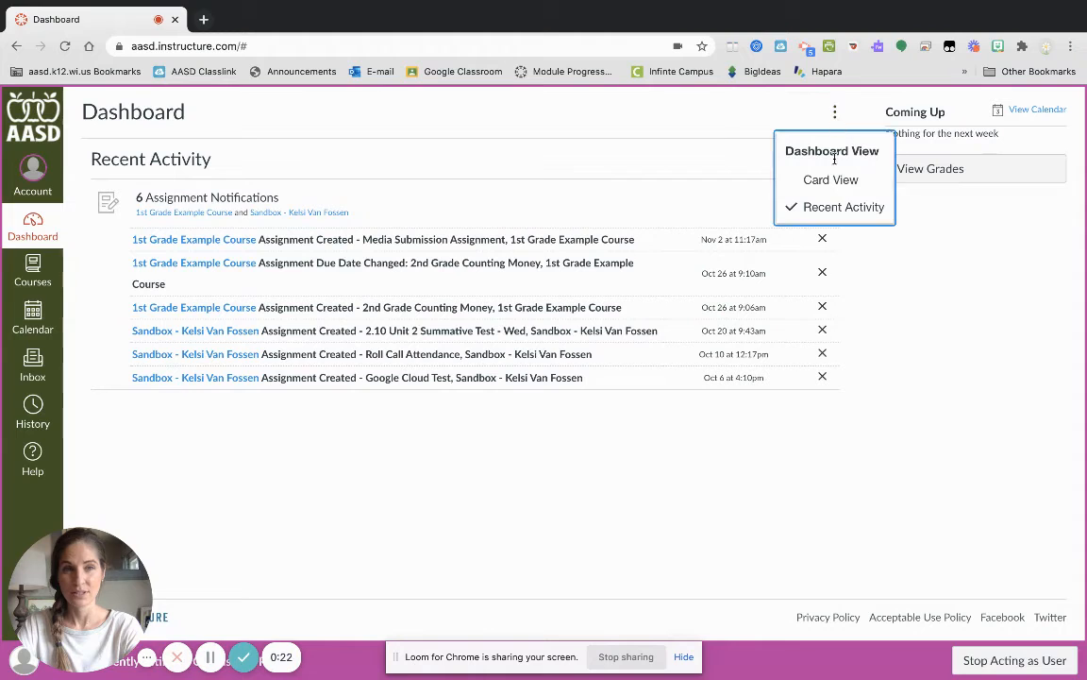
left_click(831, 179)
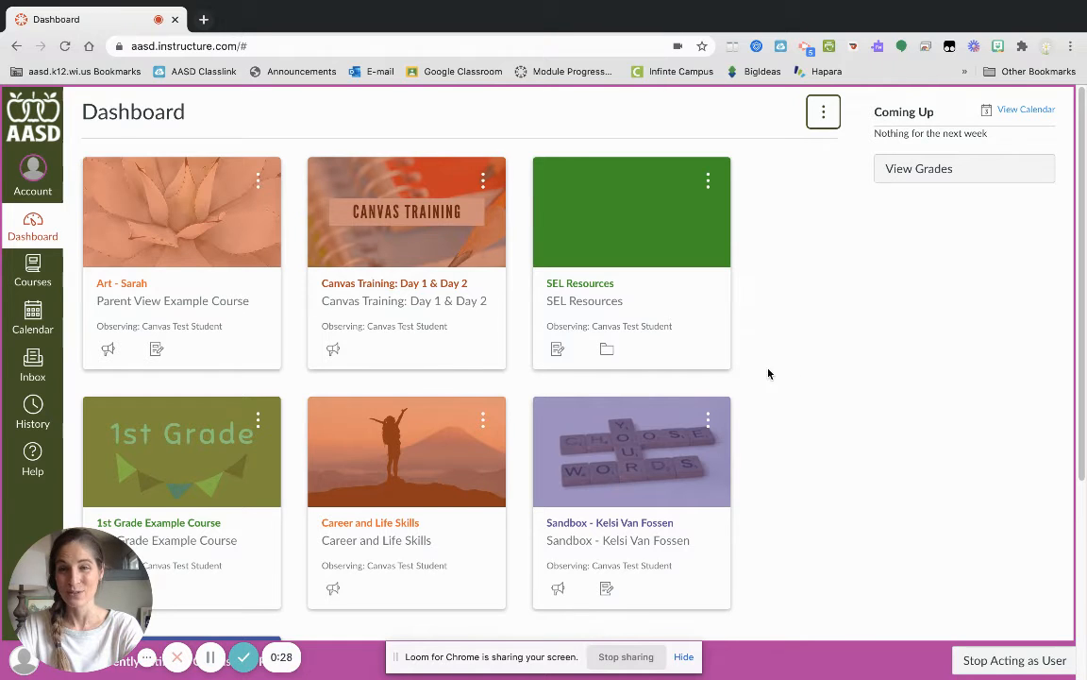
mouse_move(858, 350)
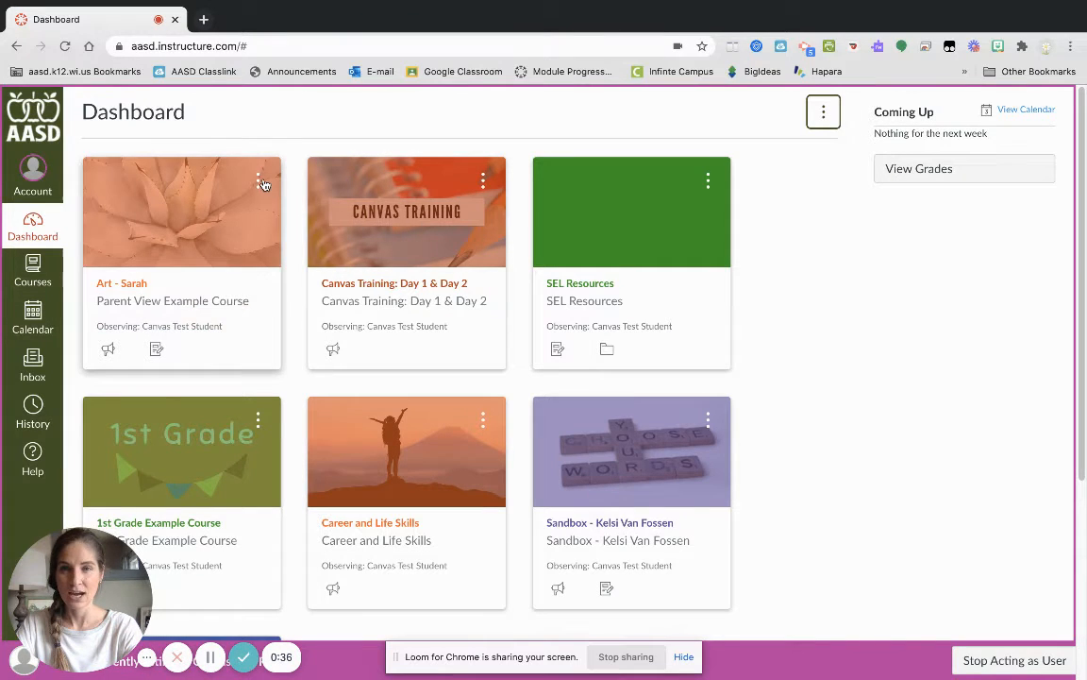
mouse_move(290, 412)
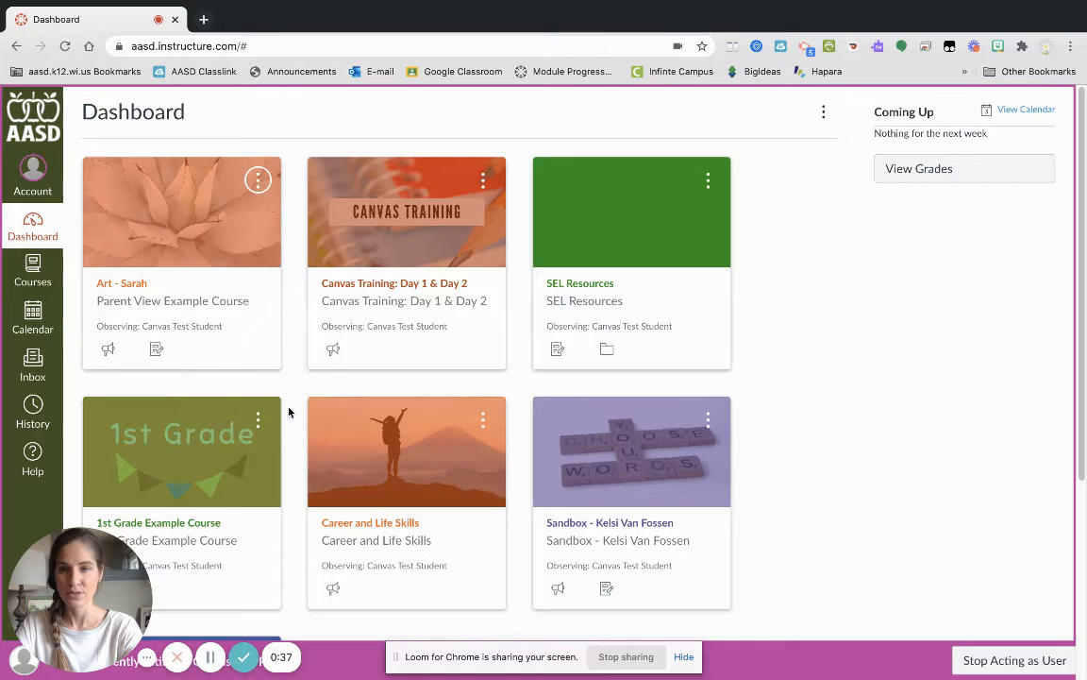
- Colour the Canvas Training and SEL Resources course cards orange (#FD5D10)
left_click(483, 179)
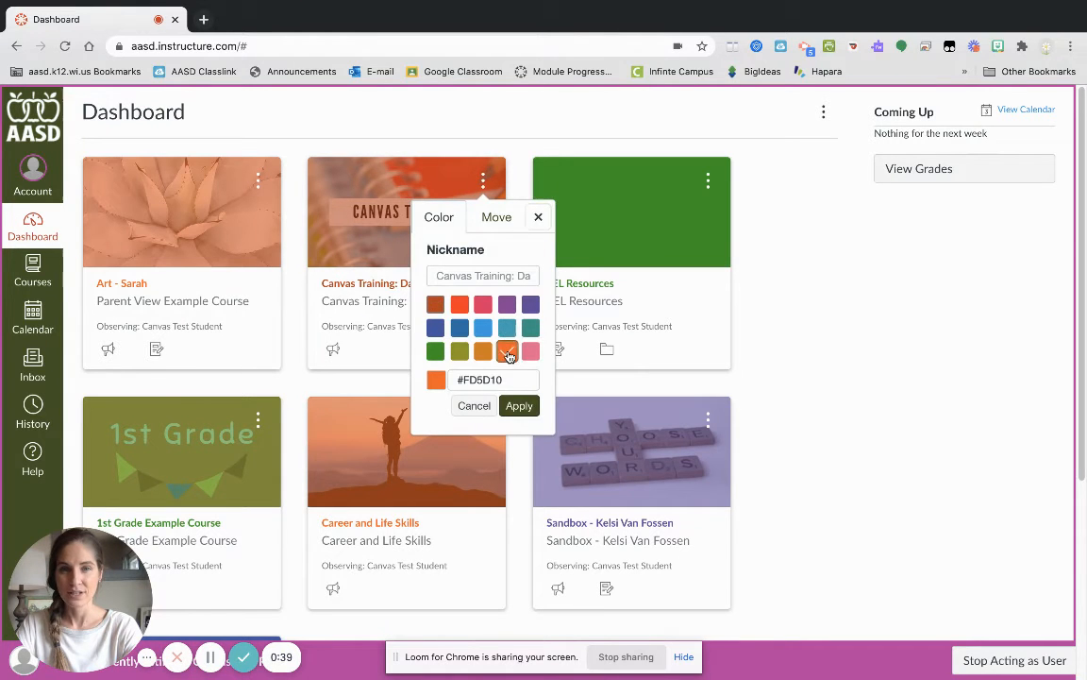
left_click(518, 404)
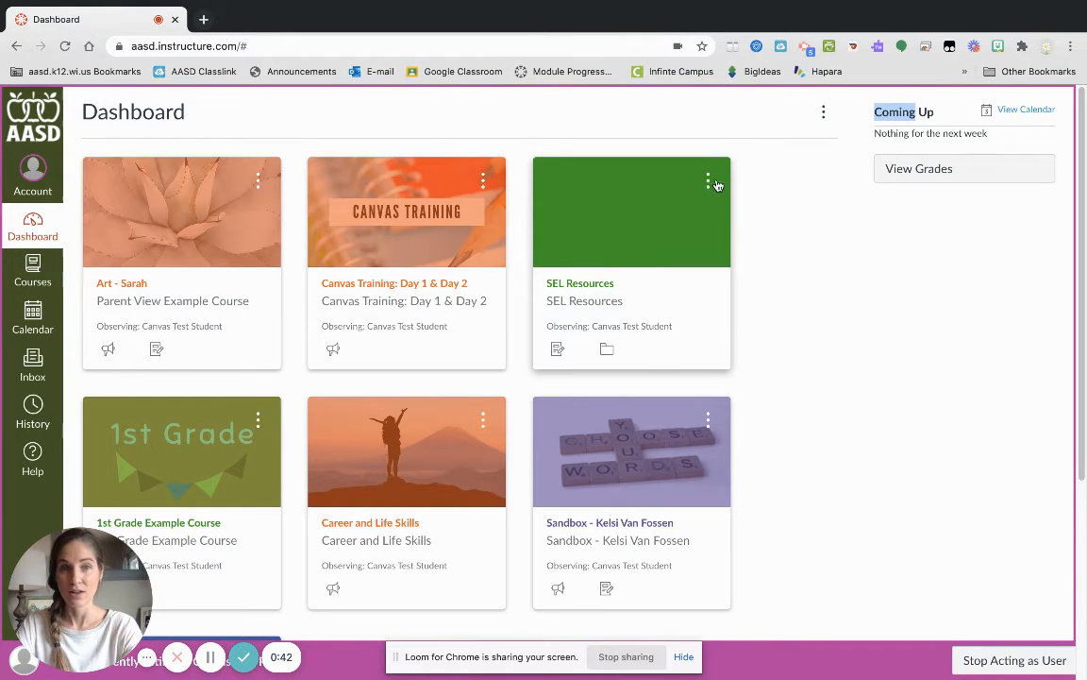
left_click(708, 181)
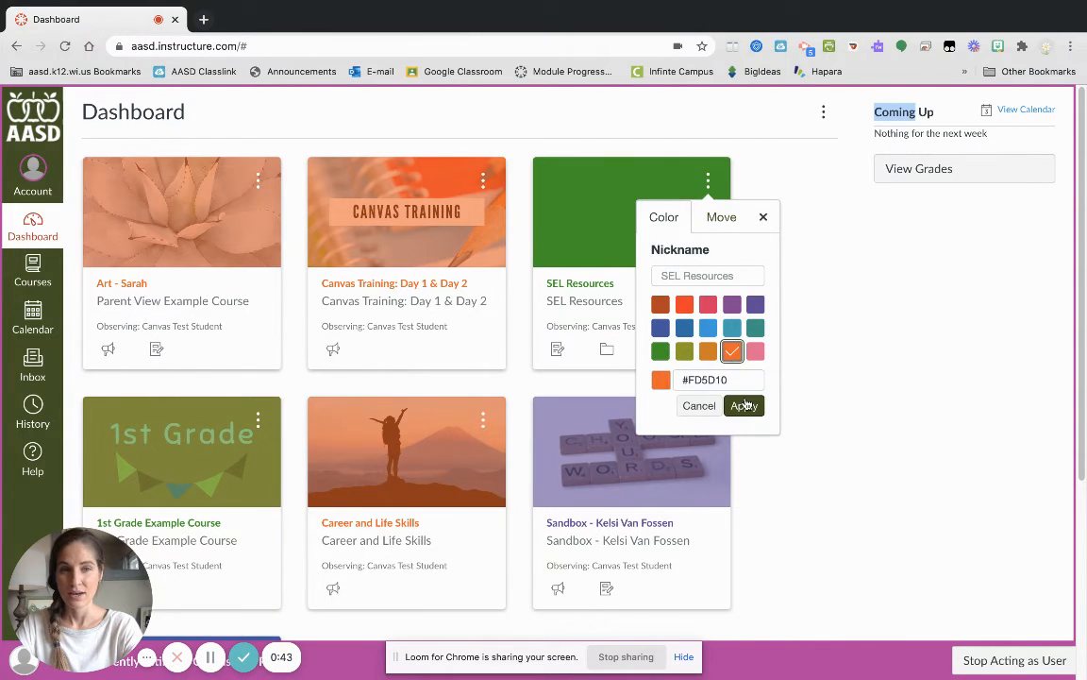
left_click(744, 404)
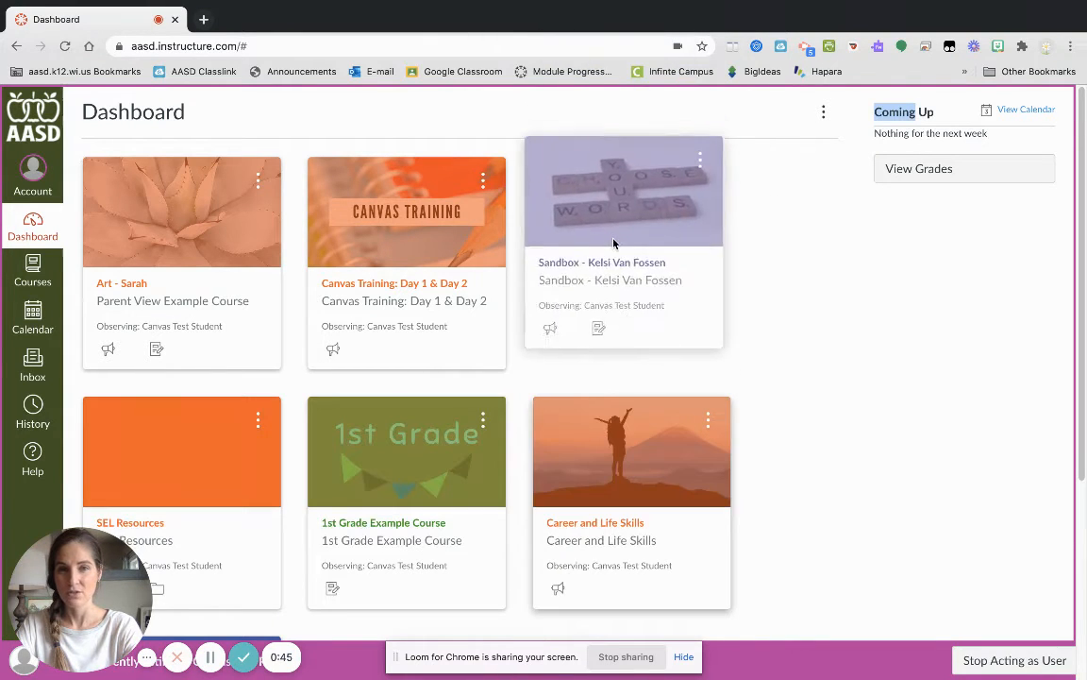
- Move the Sandbox card to third place in the top row and colour it orange
left_click(698, 159)
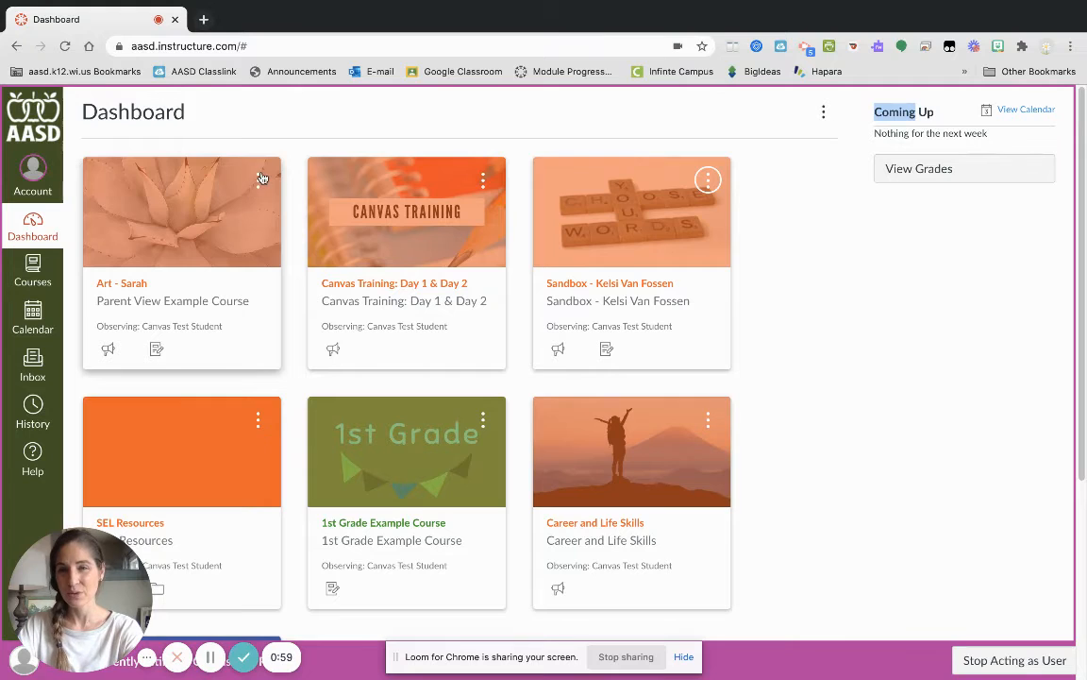
- Nickname the Canvas Training: Day 1 & Day 2 card 'Music - Sarah'
left_click(257, 181)
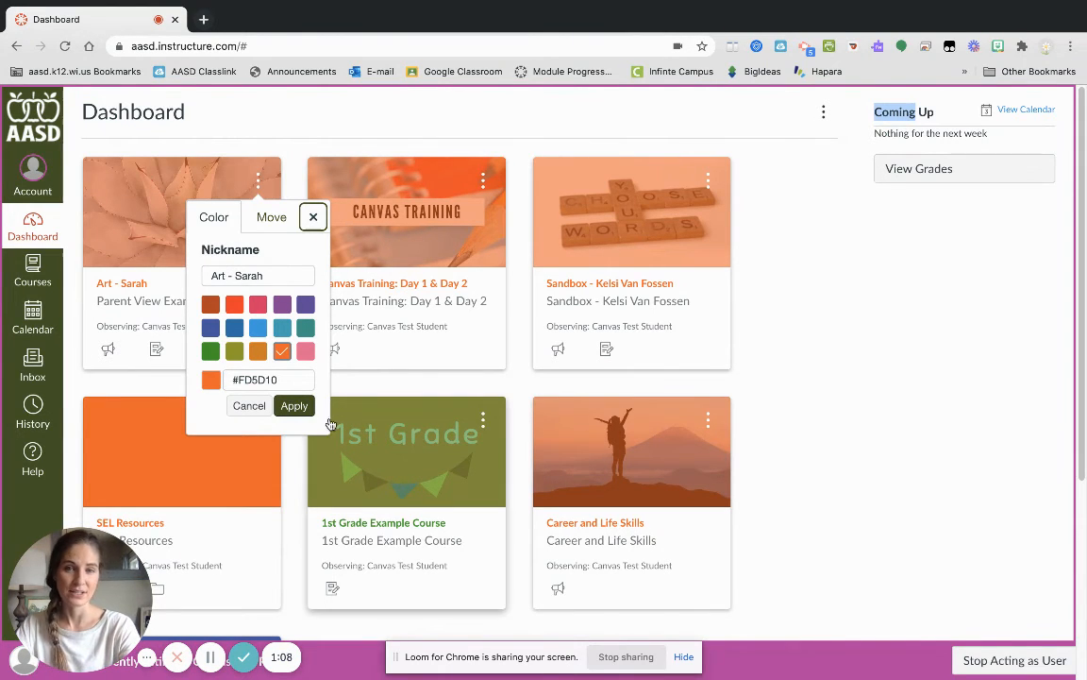
left_click(483, 182)
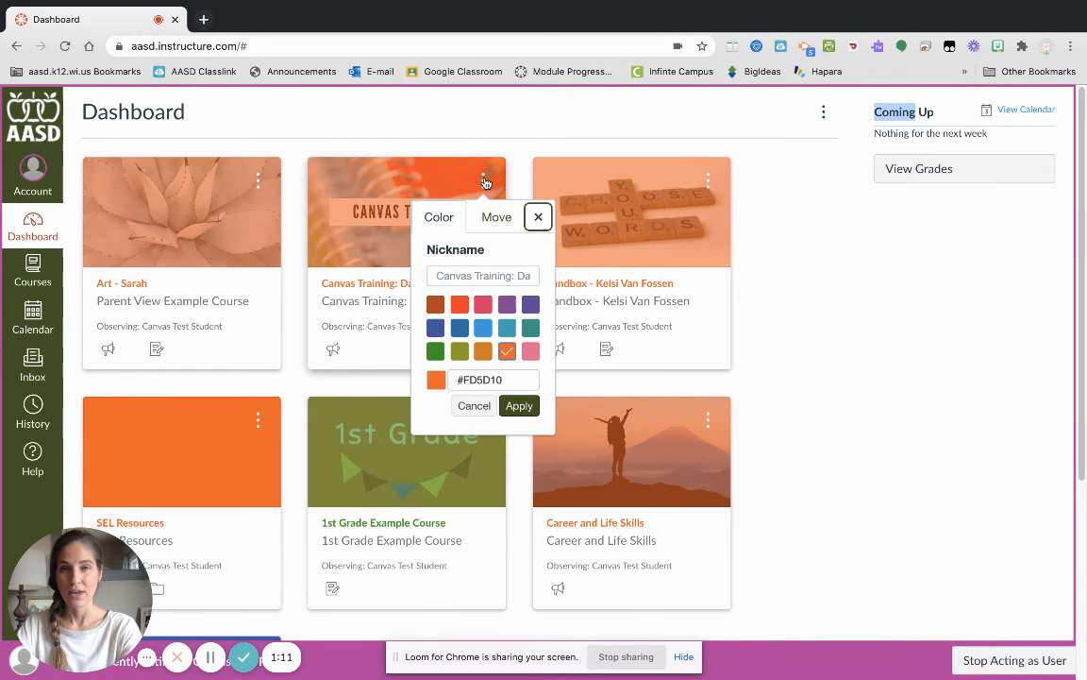
left_click(483, 276)
type("Music - Sarah")
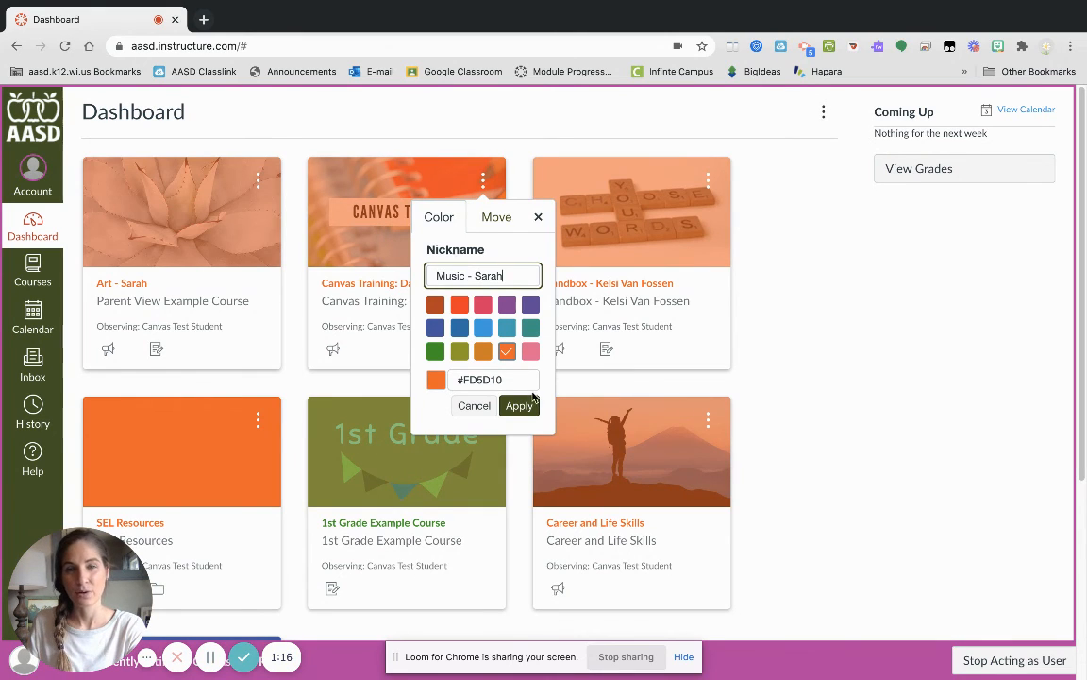
left_click(517, 404)
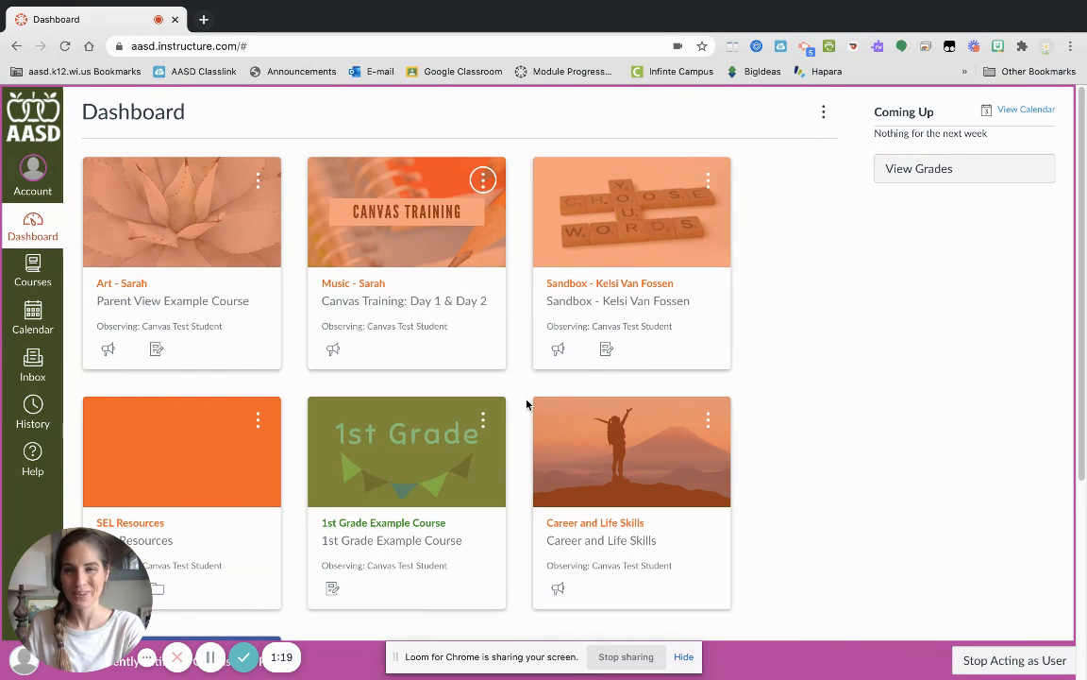